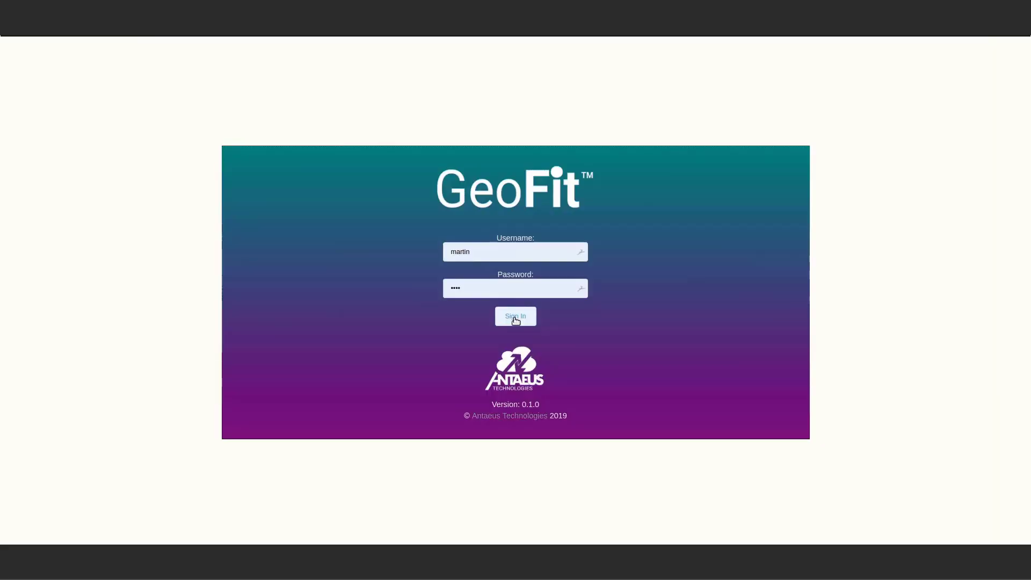
- Sign in to GeoFit to reach the workspace with the Computation Engine and an empty box plot
click(515, 316)
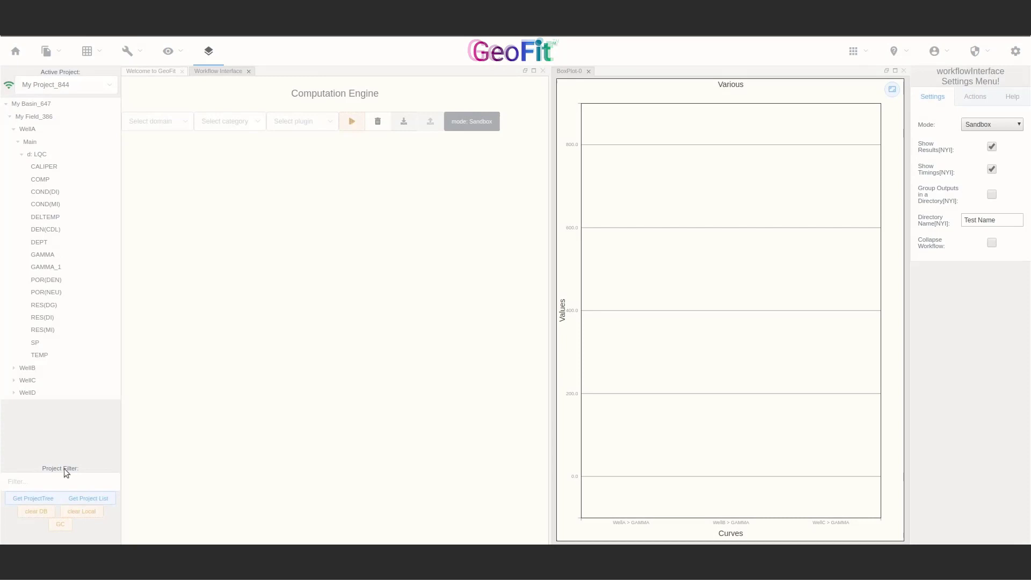
- Crossplot WellC POR(NEU) against DEN(CDL), coloured by GAMMA and sized by SP, and open the wells Data Table
text(gamm)
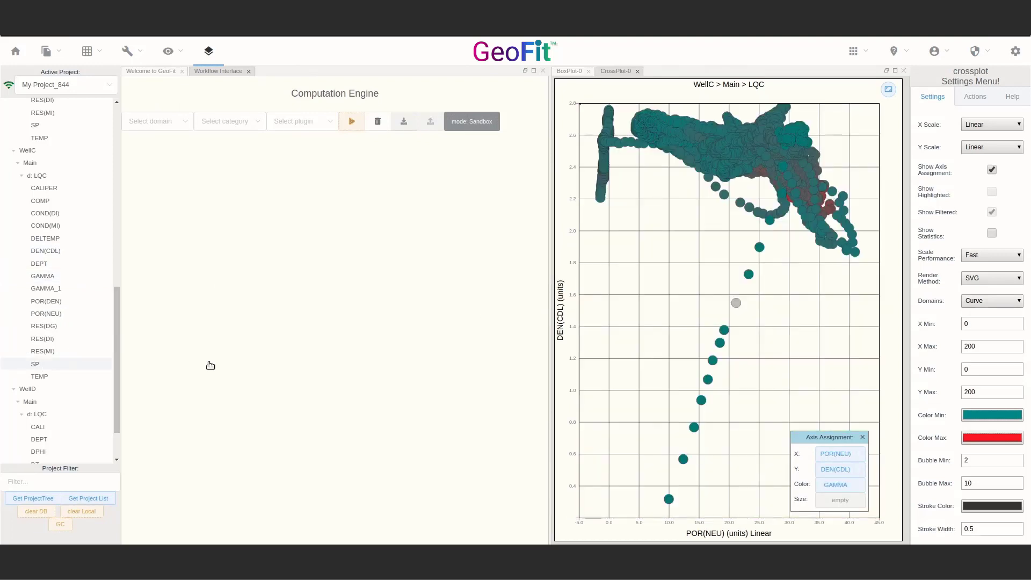
click(86, 50)
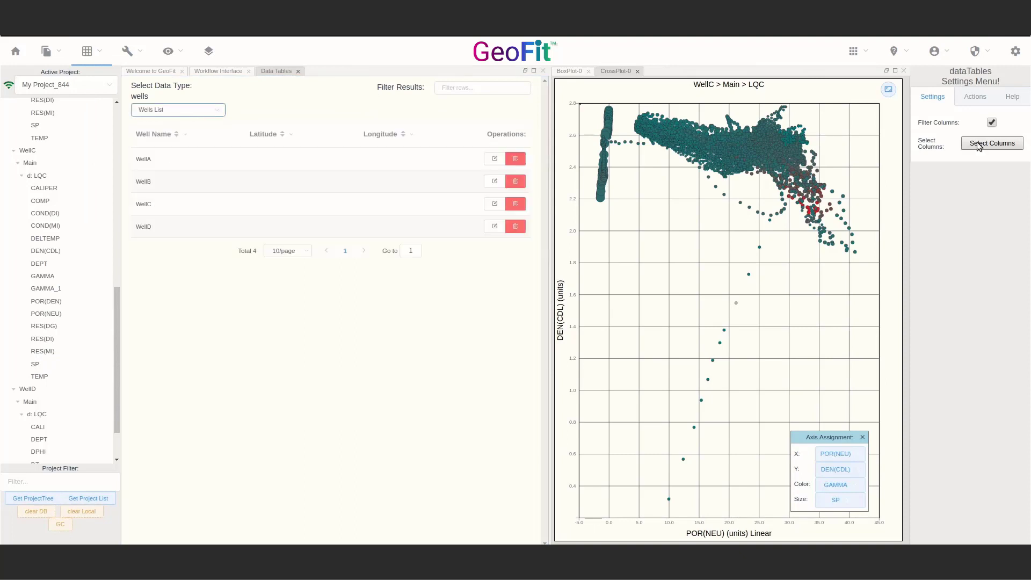
- Move all available columns (Location, Nation, County, UWI, API) into the wells table's active columns
click(992, 143)
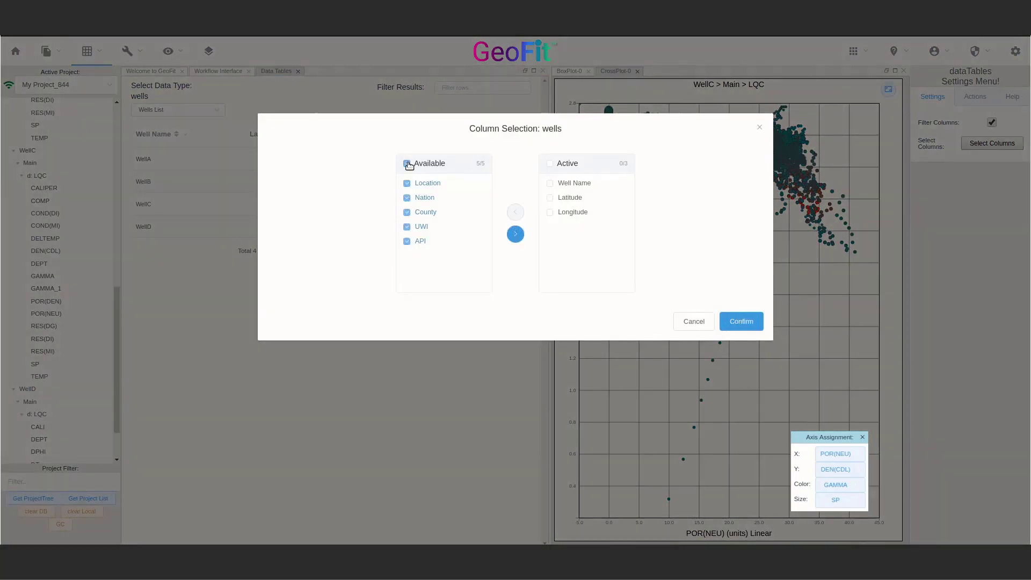
click(515, 233)
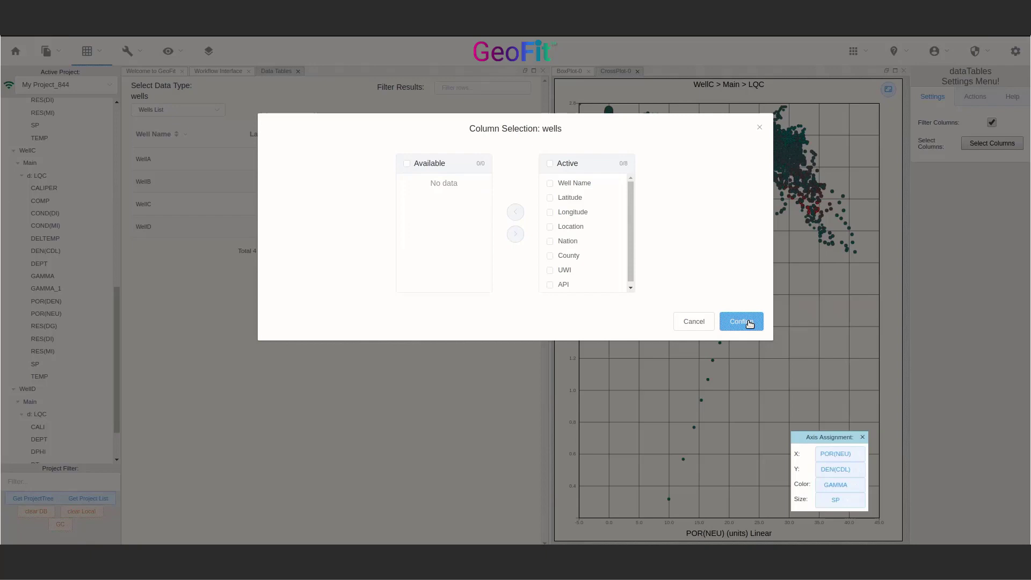
click(740, 321)
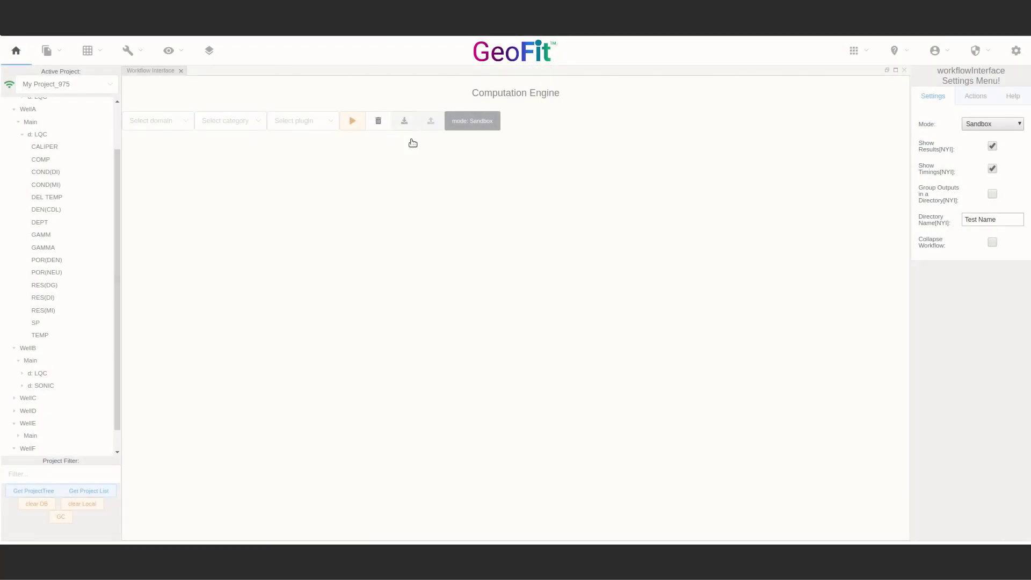
- Load the six-step Antaeus_Petrophysics_Short template and inspect the Porosity_PHIE_ND inputs
click(403, 120)
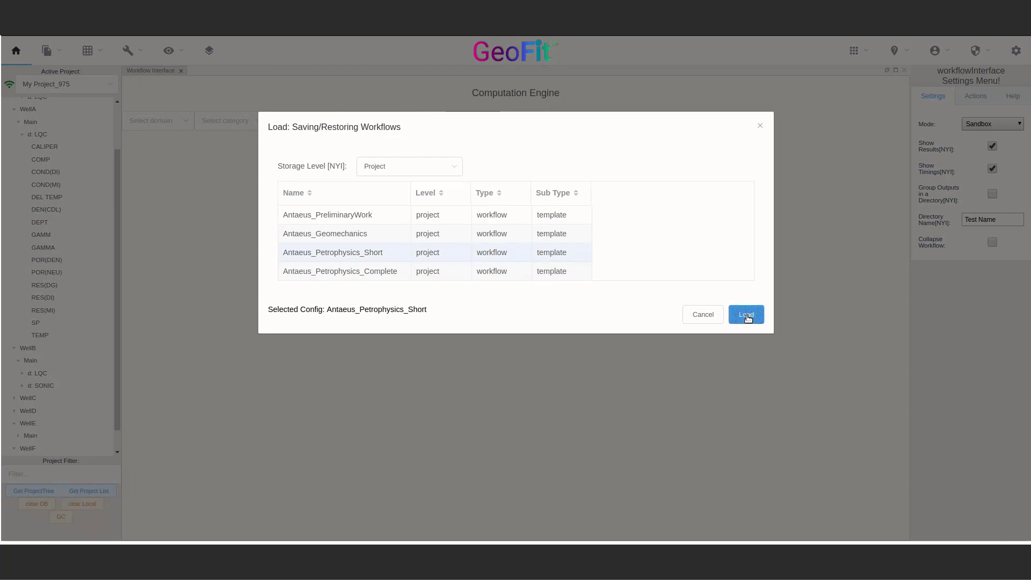
click(746, 314)
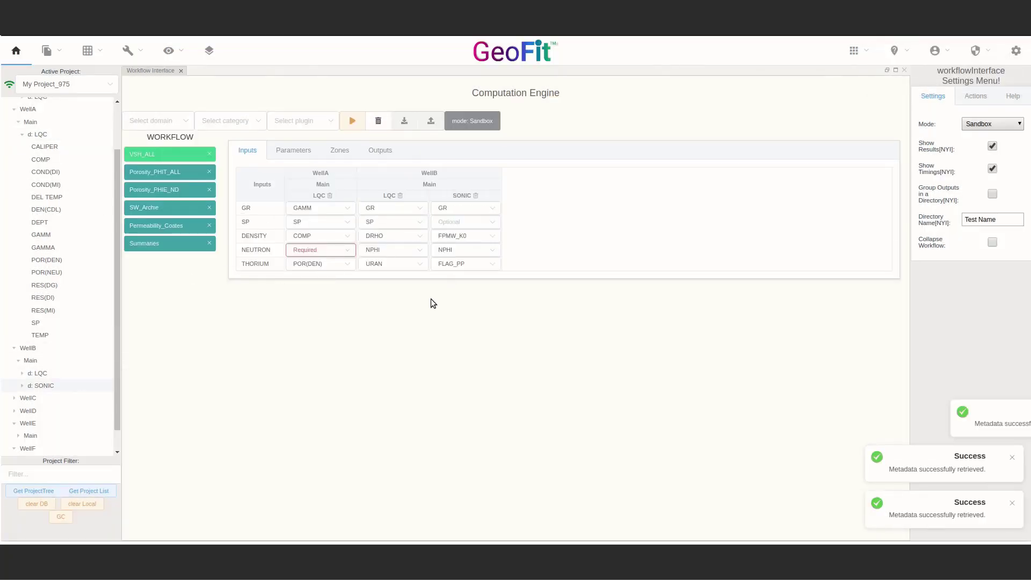
click(170, 190)
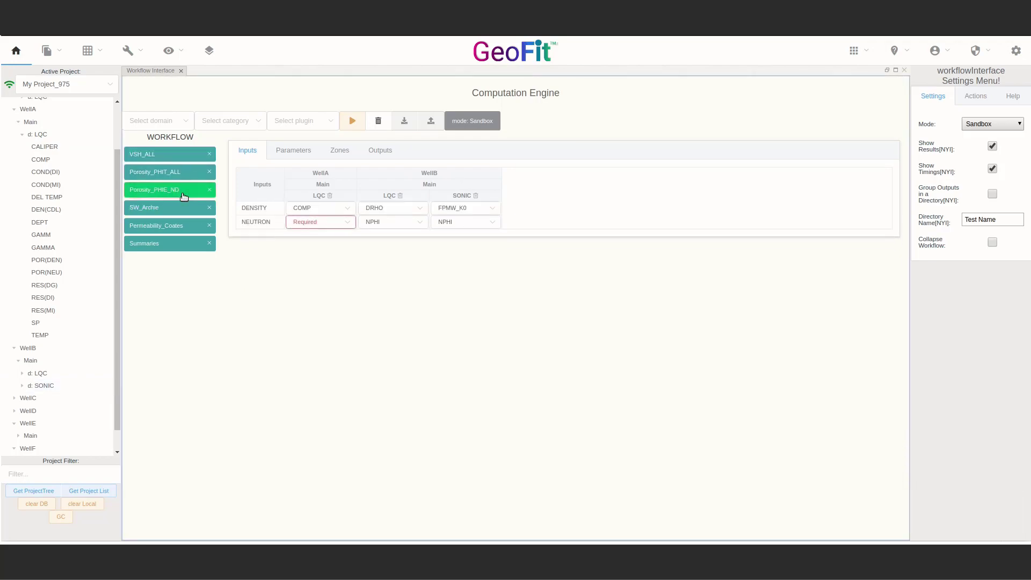